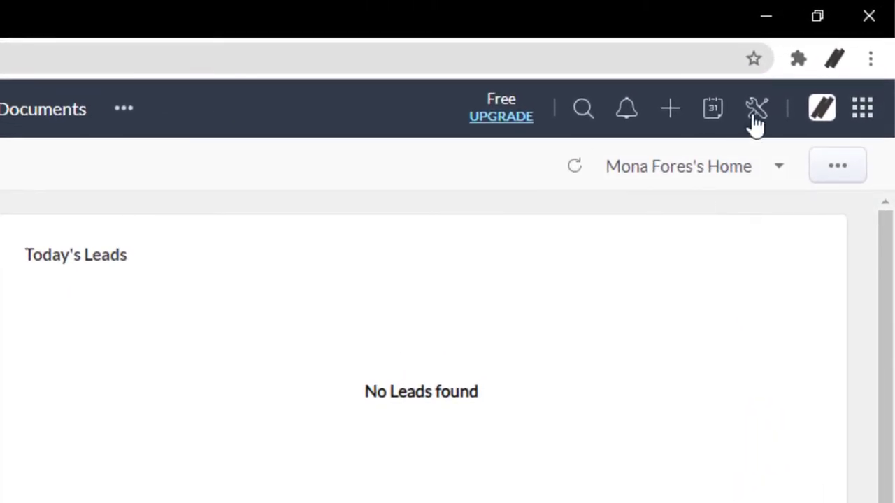
Go to the CRM Setup page from the top bar.
left_click(757, 109)
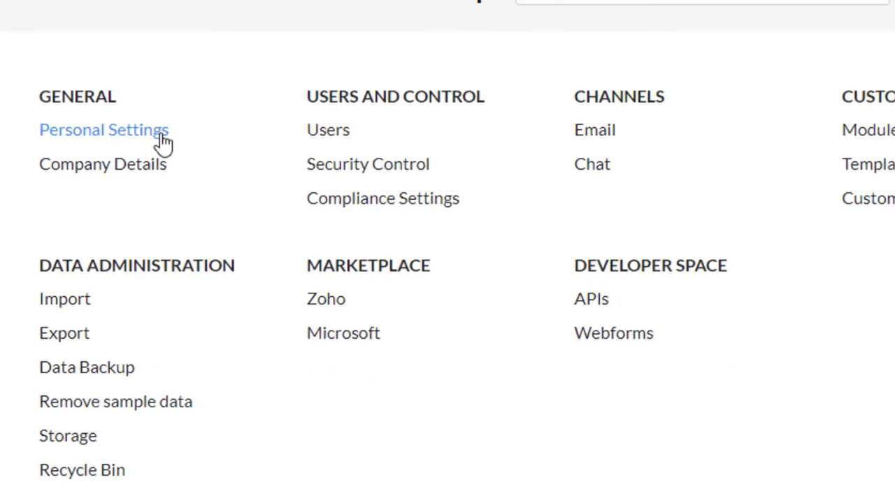
Reach Personal Settings and start editing the empty email signature.
left_click(104, 130)
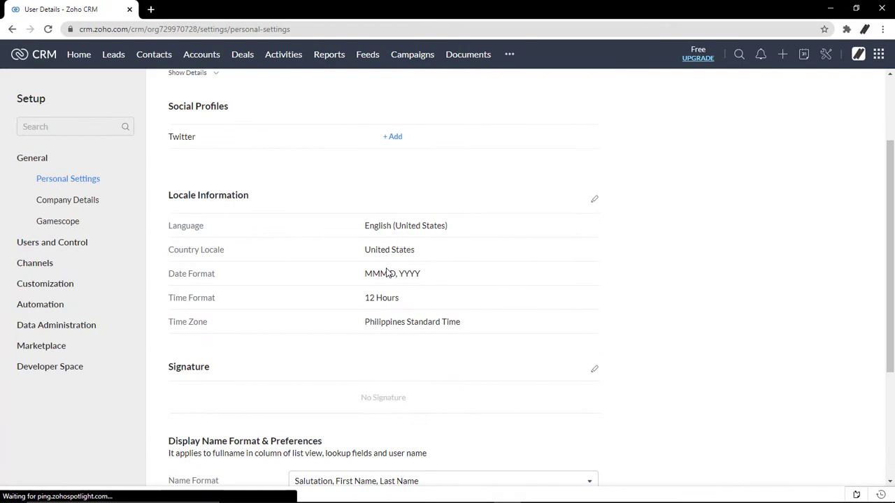
scroll("down", 3)
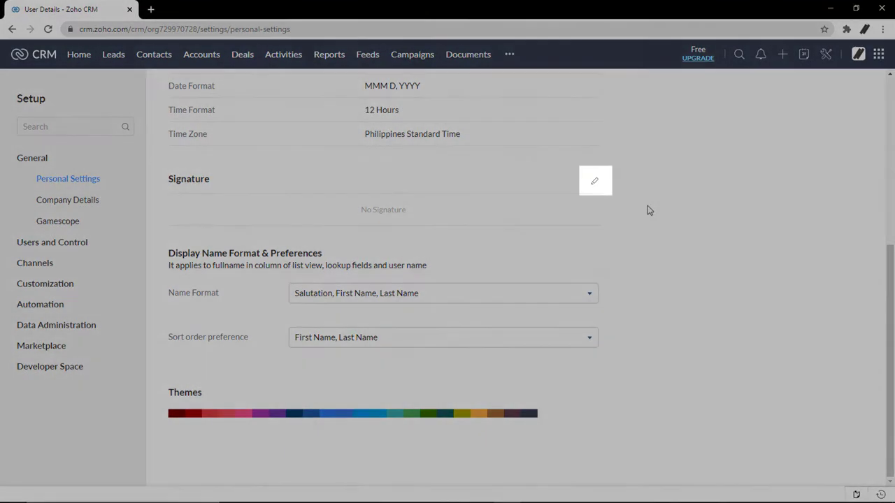
left_click(596, 181)
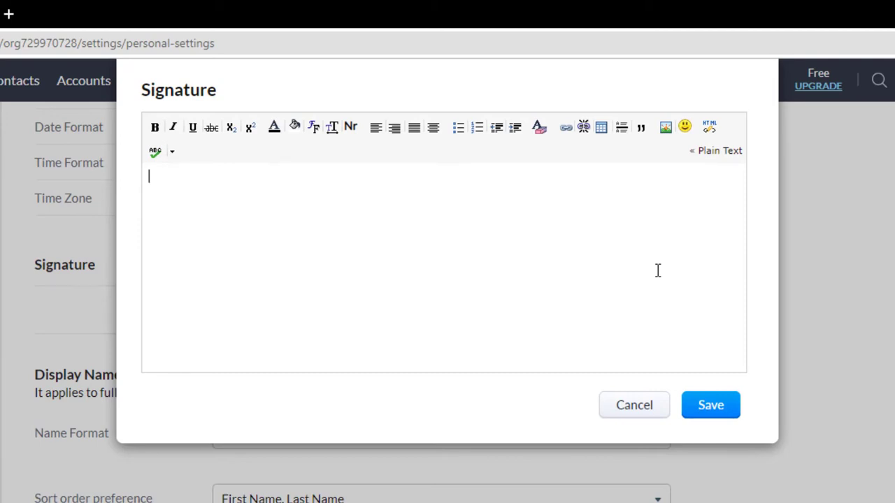
type("Scalarly S")
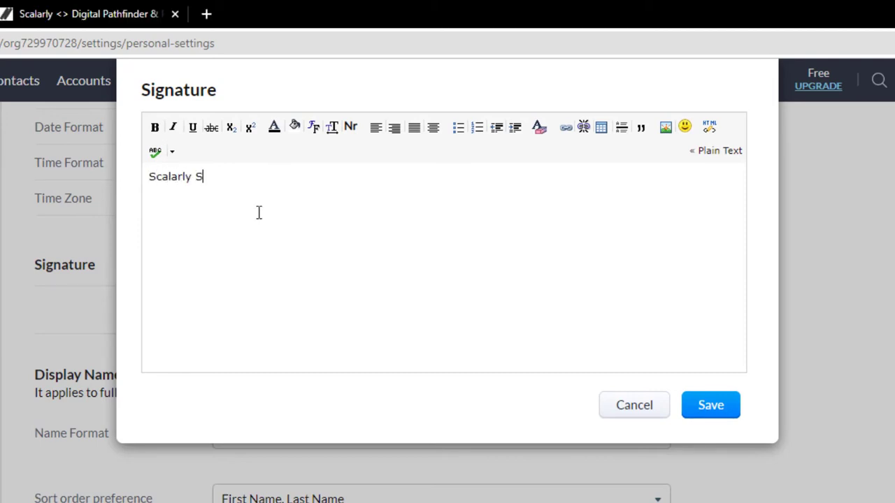
type(".R.L")
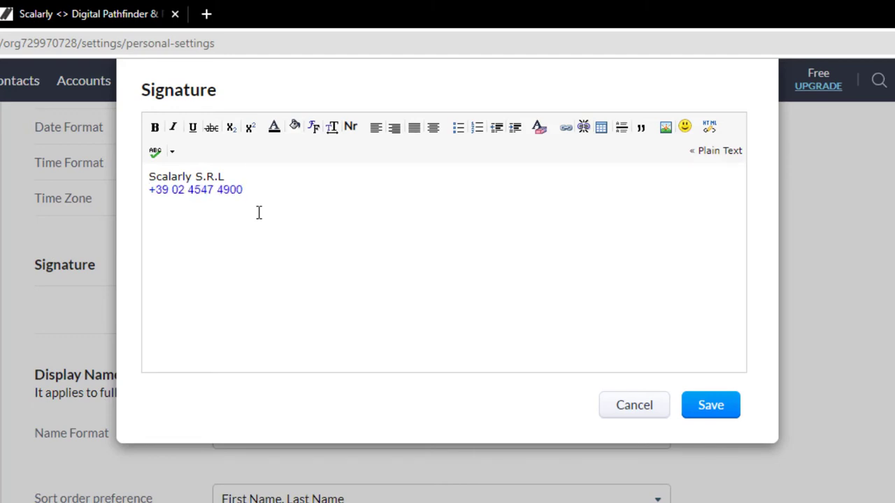
type("scala")
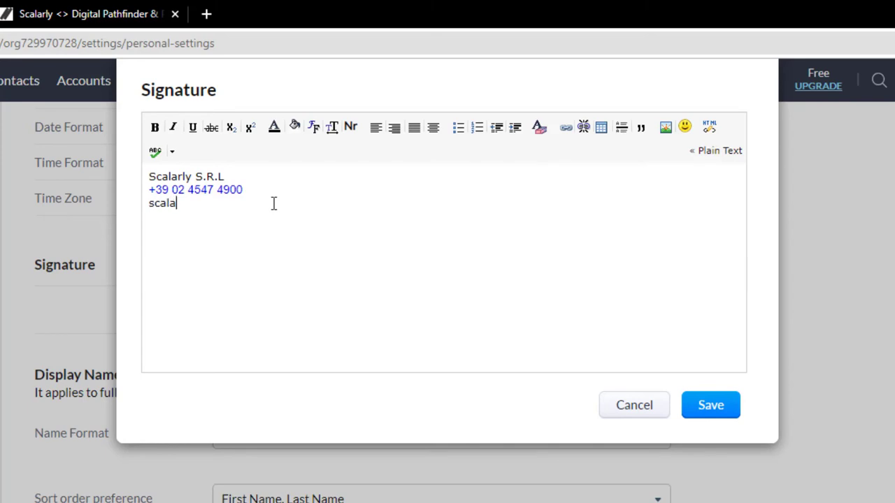
type("rly.com")
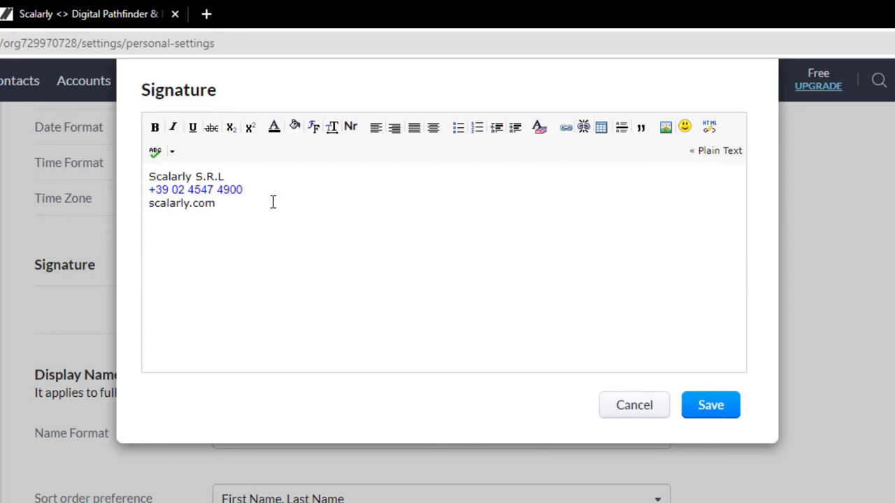
Link scalarly.com to the Scalarly website URL copied from the browser tab.
double_click(182, 203)
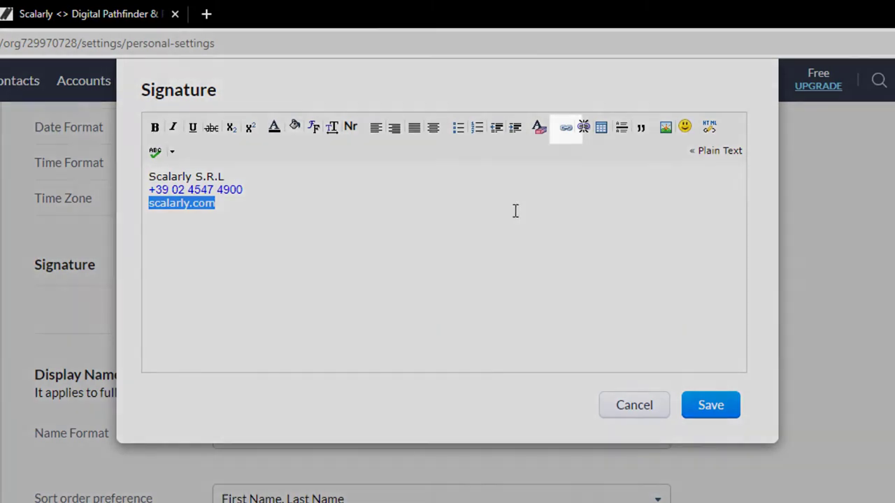
left_click(565, 126)
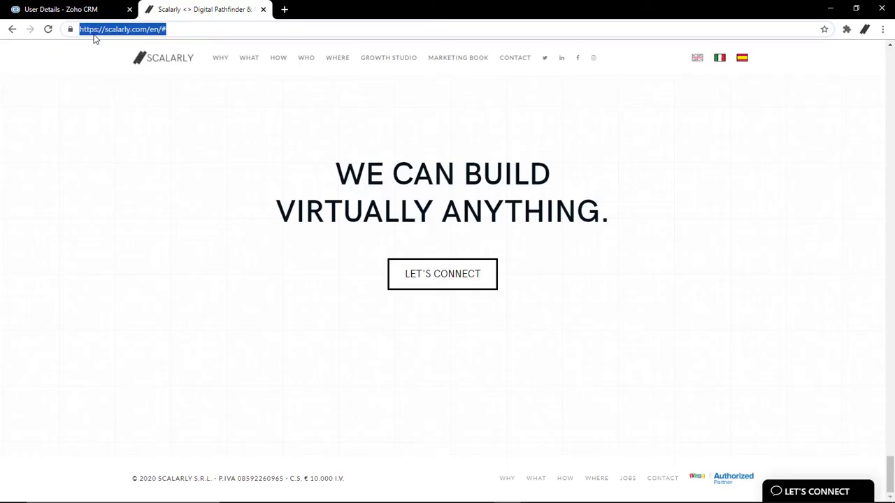
left_click(63, 8)
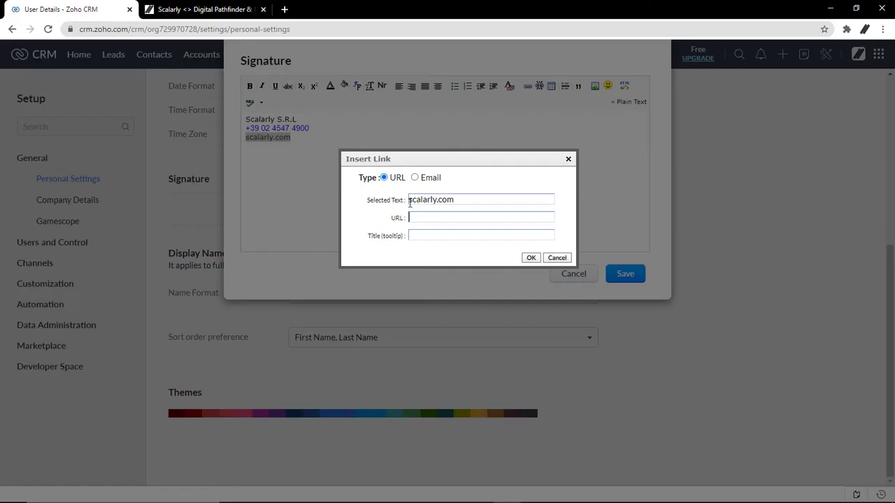
right_click(481, 218)
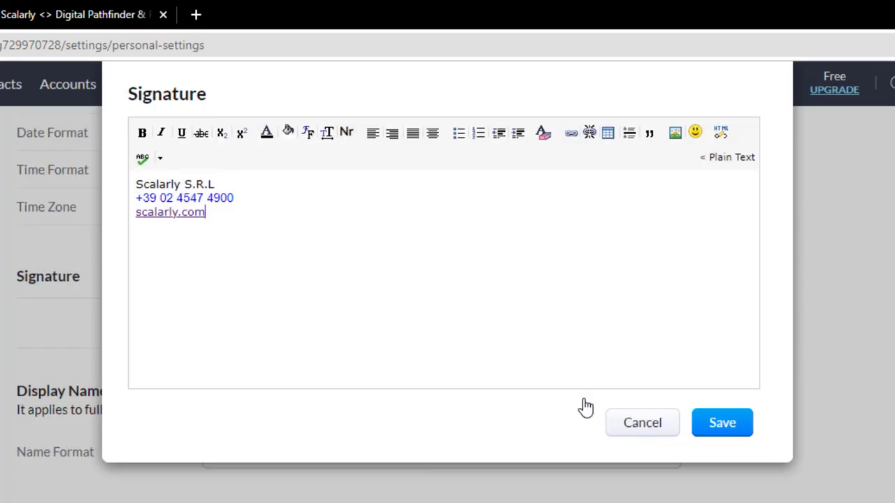
mouse_move(677, 350)
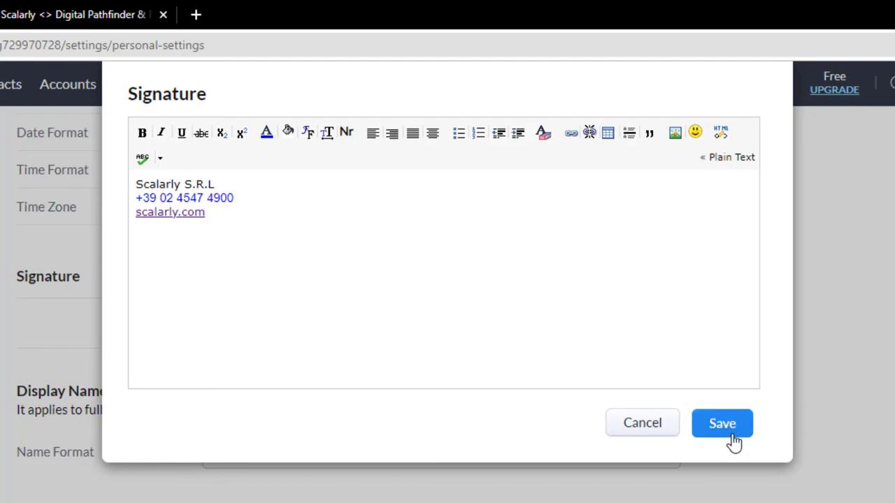
Save the finished three-line signature.
left_click(721, 422)
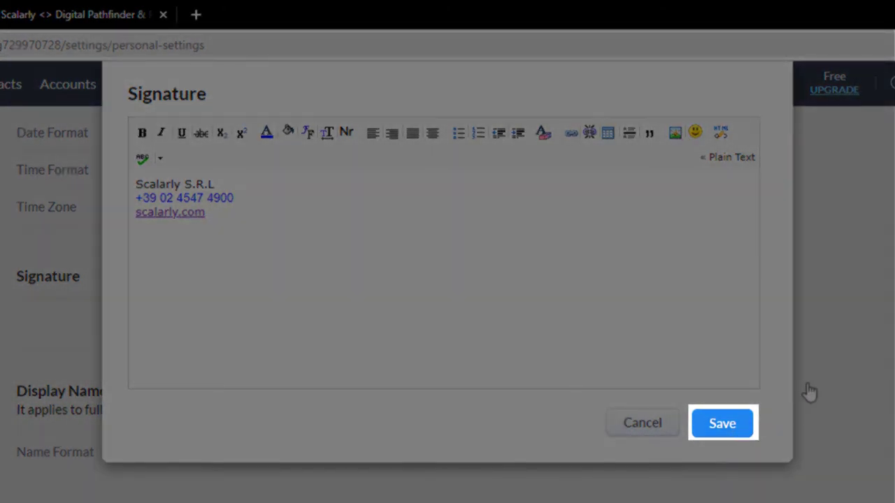
left_click(722, 422)
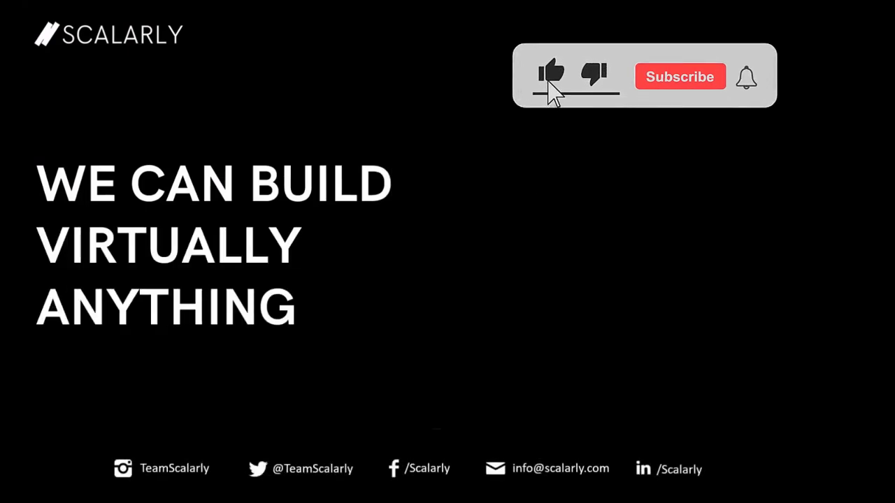
left_click(550, 73)
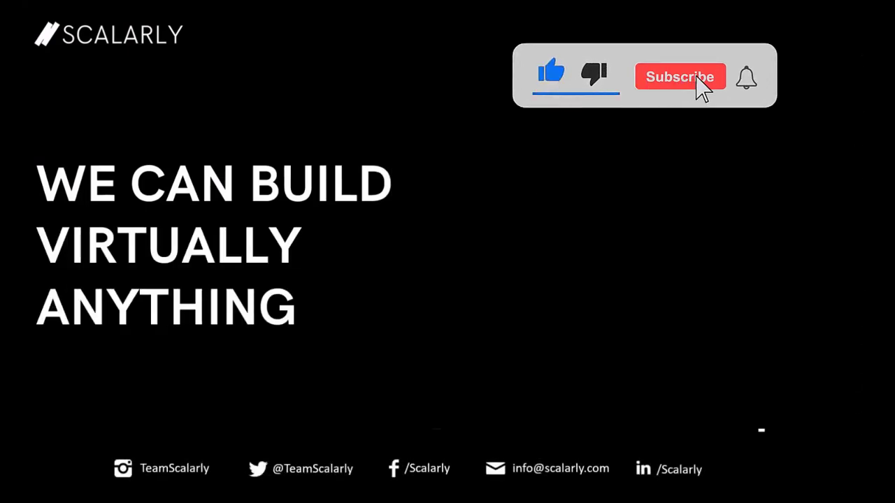